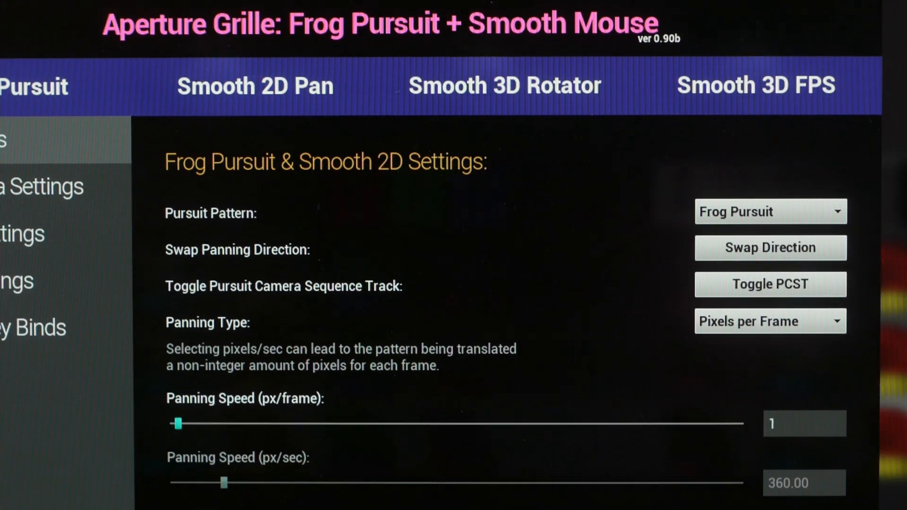
In Video Settings, change the fullscreen mode to exclusive Fullscreen
scroll(down, 3)
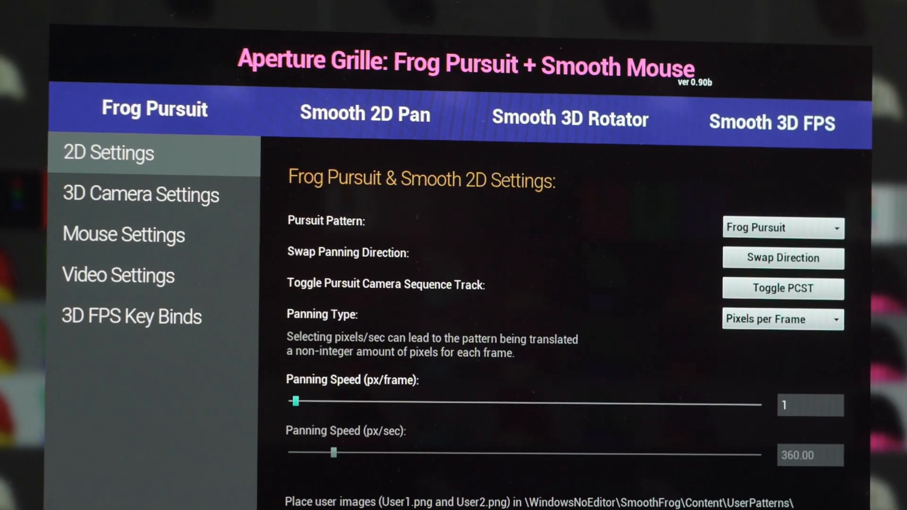
click(118, 276)
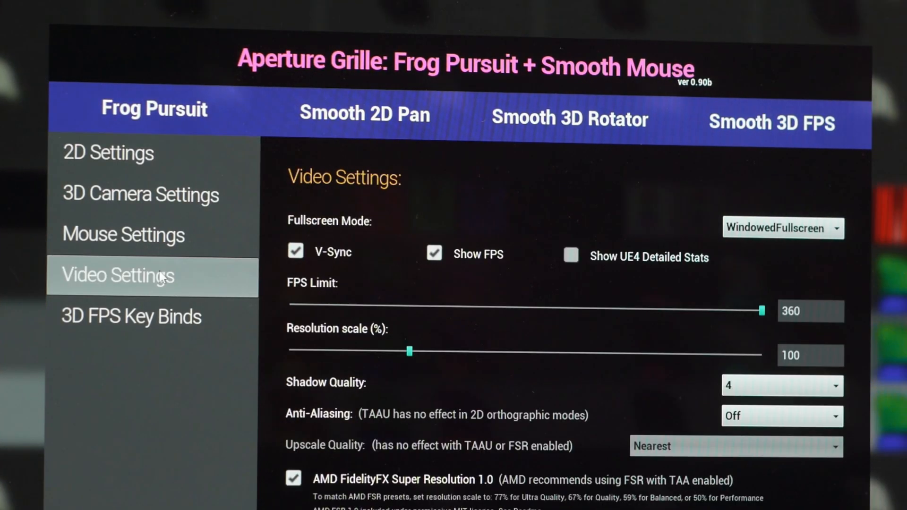
click(783, 227)
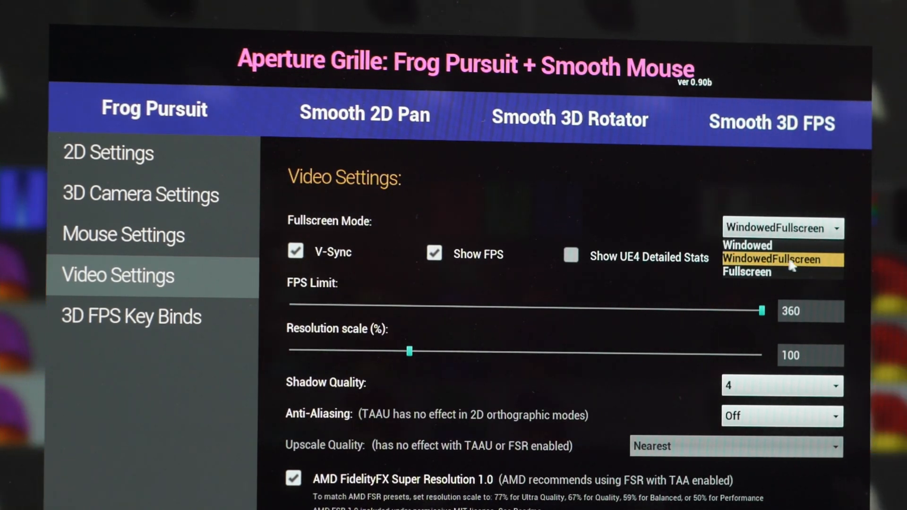
mouse_move(765, 273)
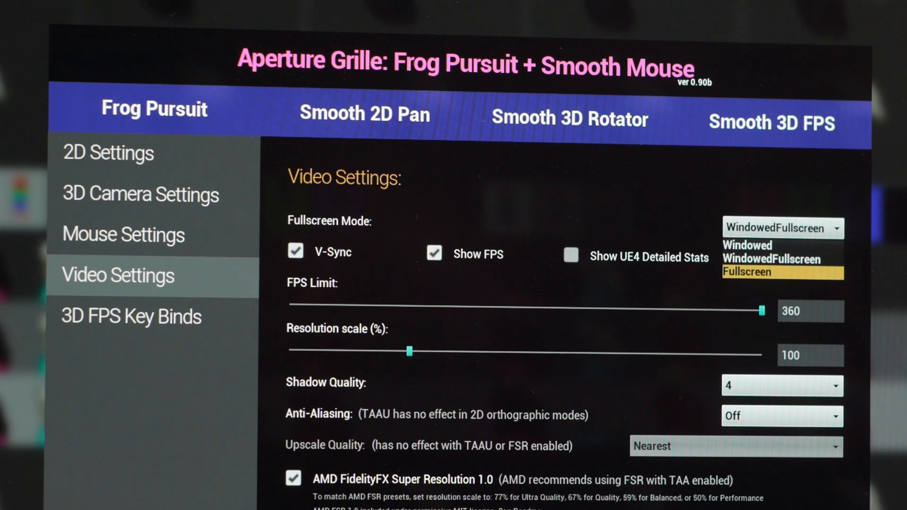
click(746, 272)
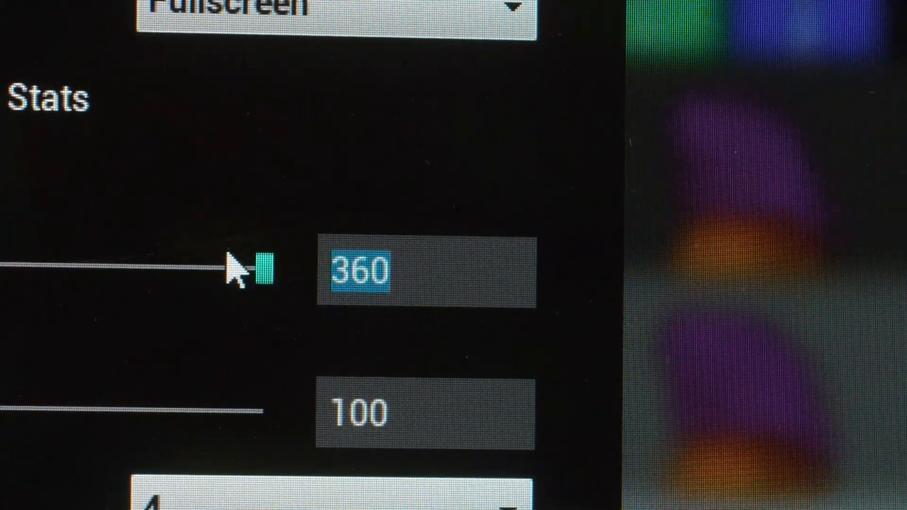
Enter a new FPS limit value of about 163–164 in place of 360
text(164)
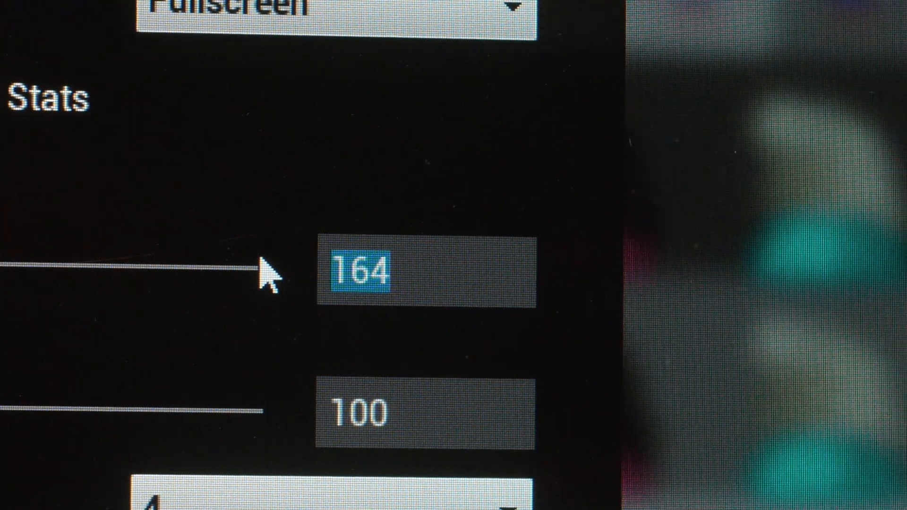
text(163.)
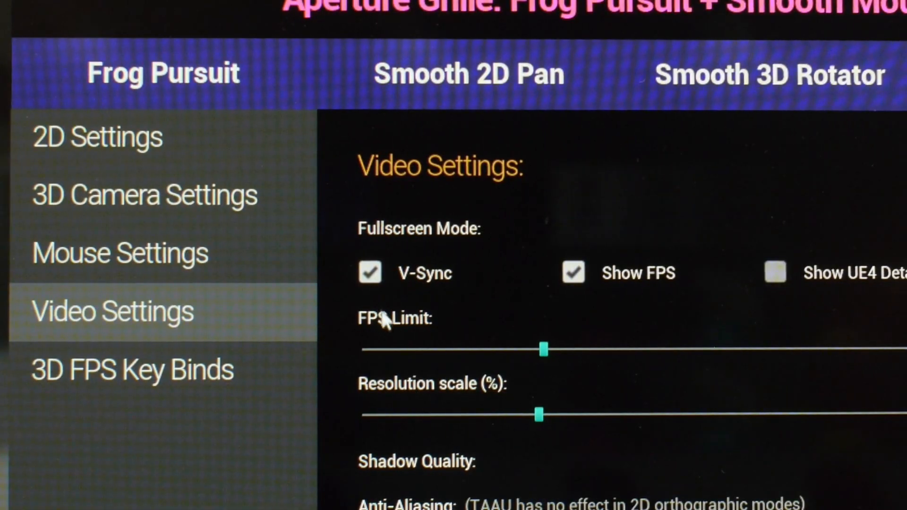
mouse_move(454, 308)
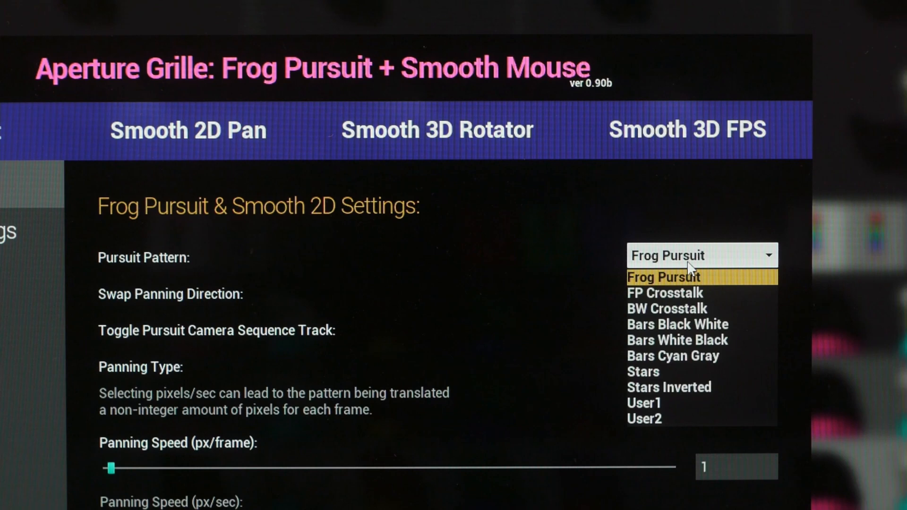
mouse_move(666, 350)
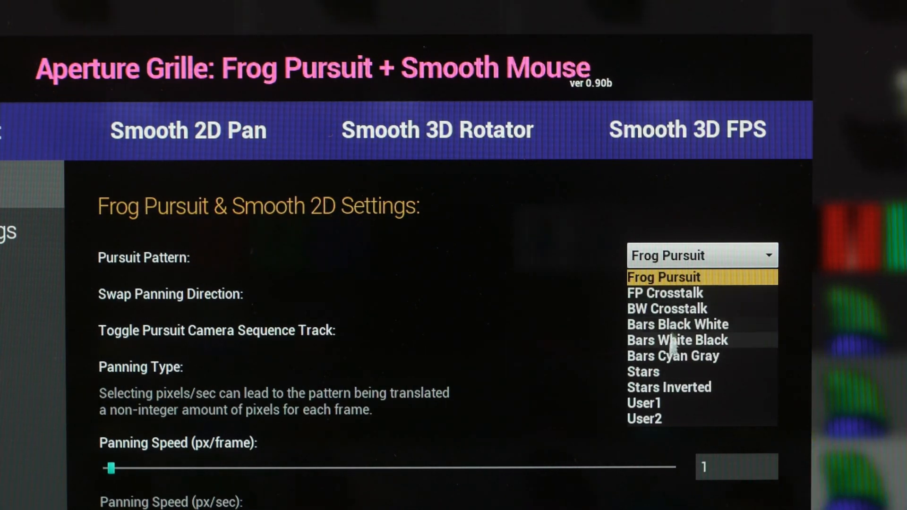
Choose User2 from the pursuit pattern list after previewing other patterns
click(665, 293)
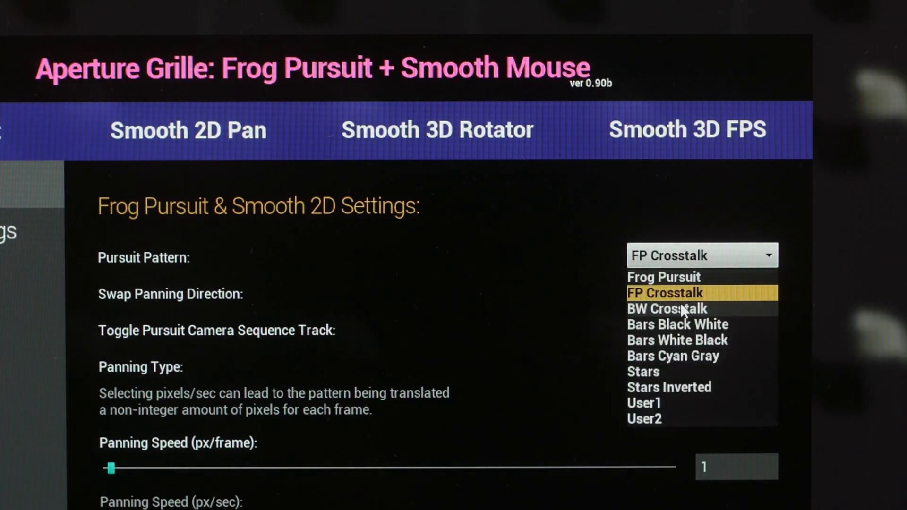
click(677, 324)
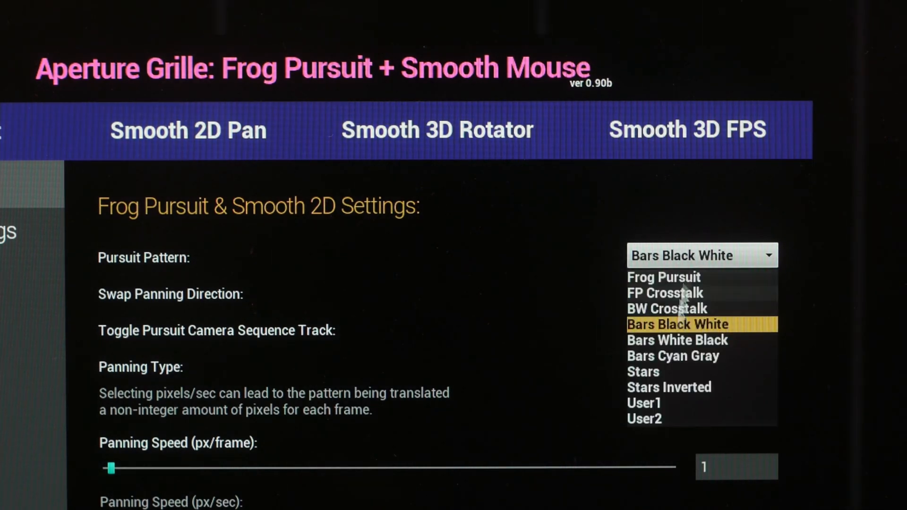
click(644, 419)
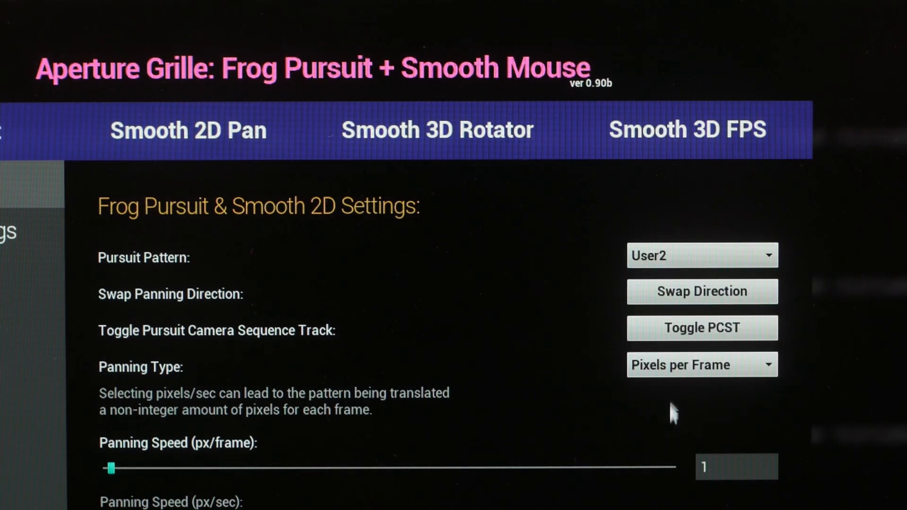
click(702, 255)
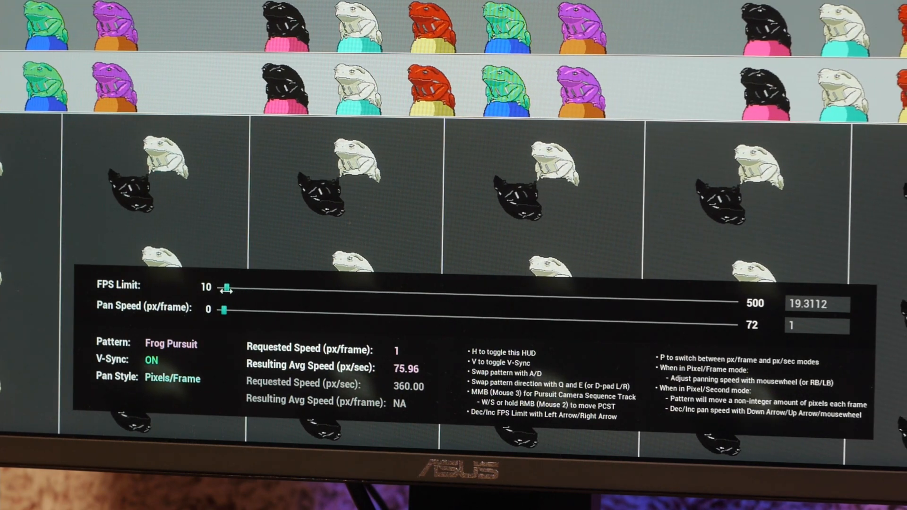
Drag the HUD FPS Limit slider right to raise the limit from about 19 to 28
drag(227, 289, 351, 290)
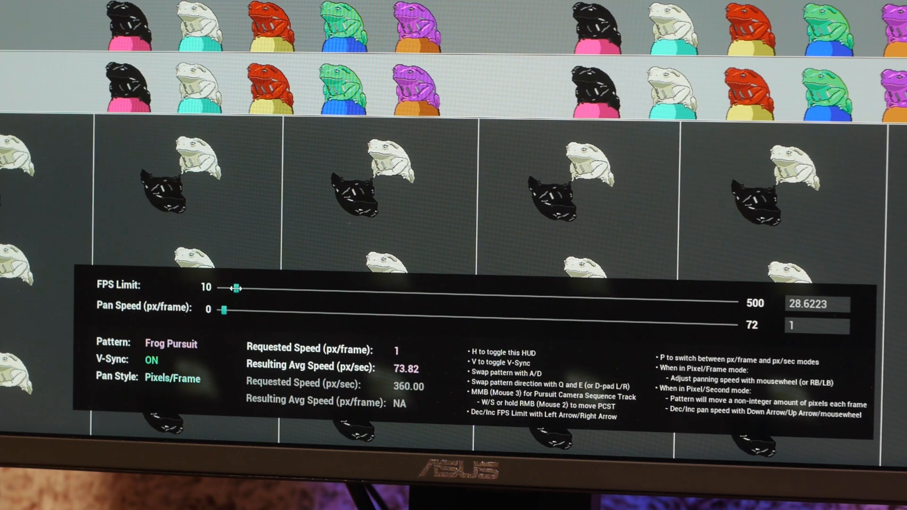
drag(235, 288, 273, 288)
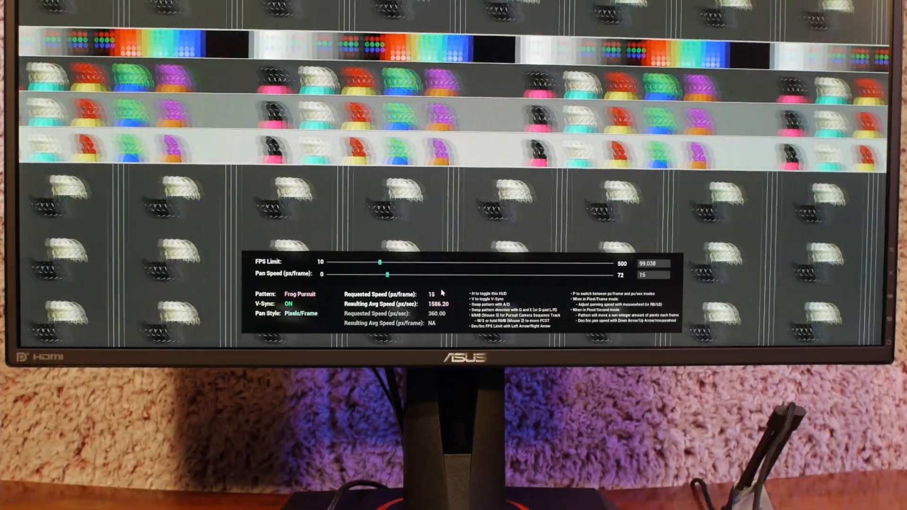
Adjust the FPS Limit slider further toward about 99
drag(386, 273, 324, 274)
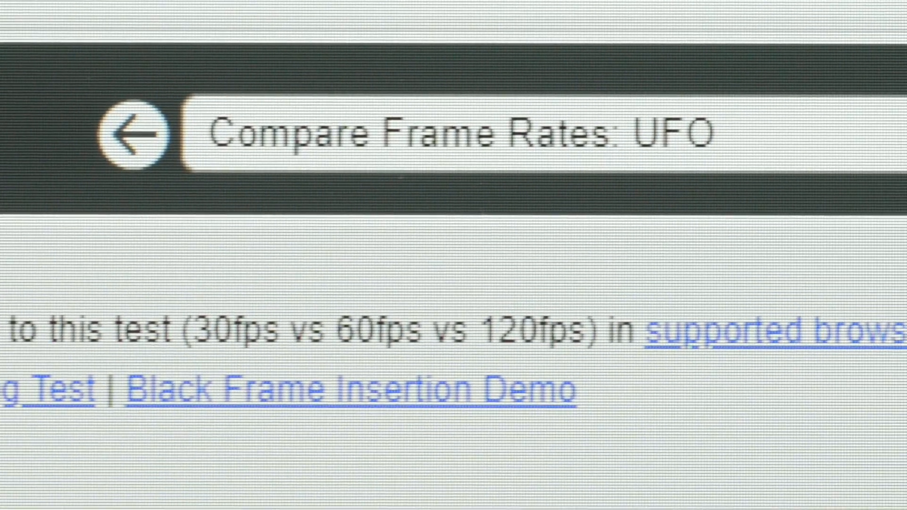
Scroll down through the Compare Frame Rates: UFO page
scroll(down, 3)
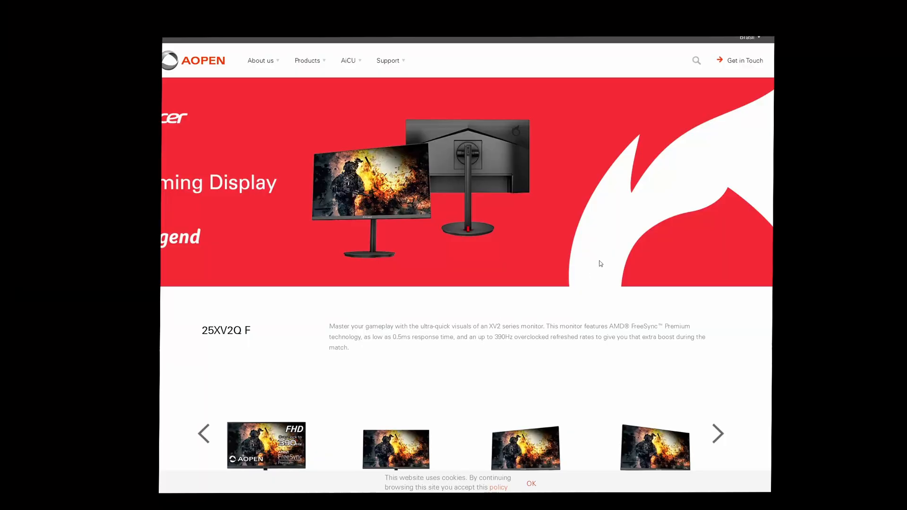
Select the 390Hz figure in the description and enlarge the first product photo
double_click(502, 336)
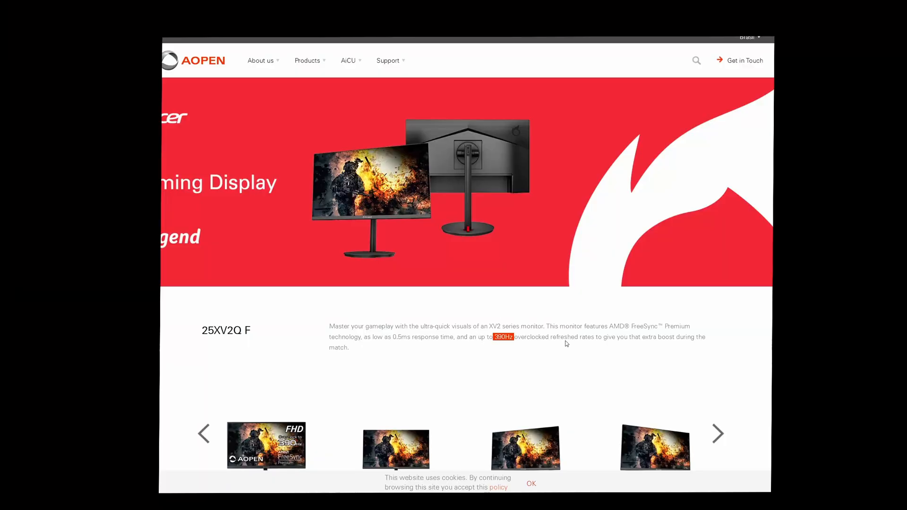
click(267, 447)
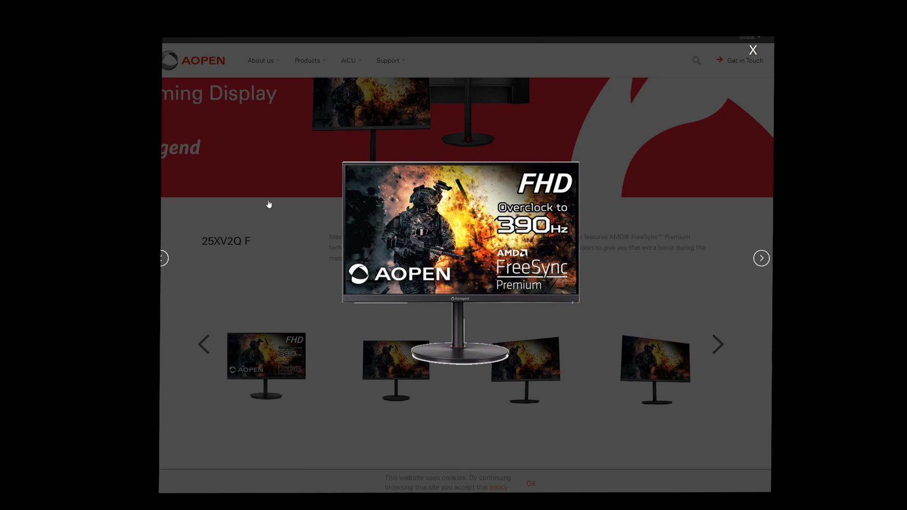
mouse_move(406, 384)
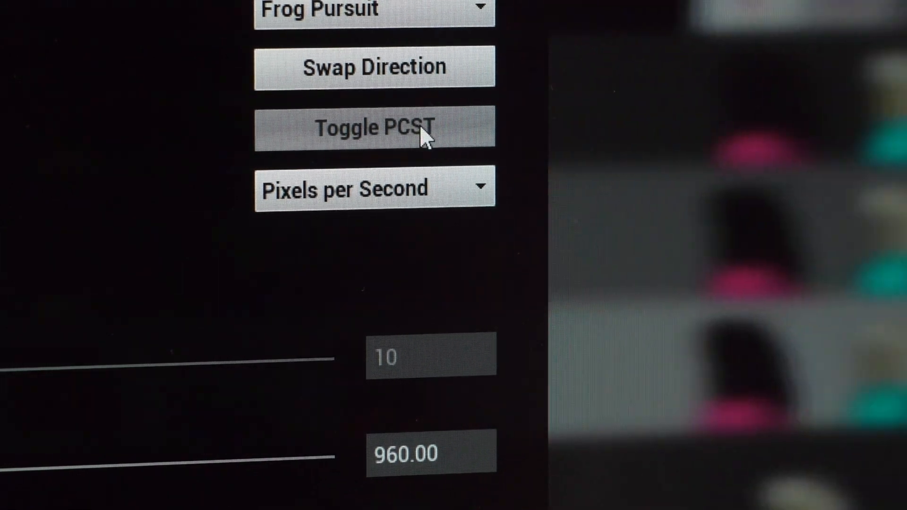
Enable the PCST sync track with the Toggle PCST button
click(374, 186)
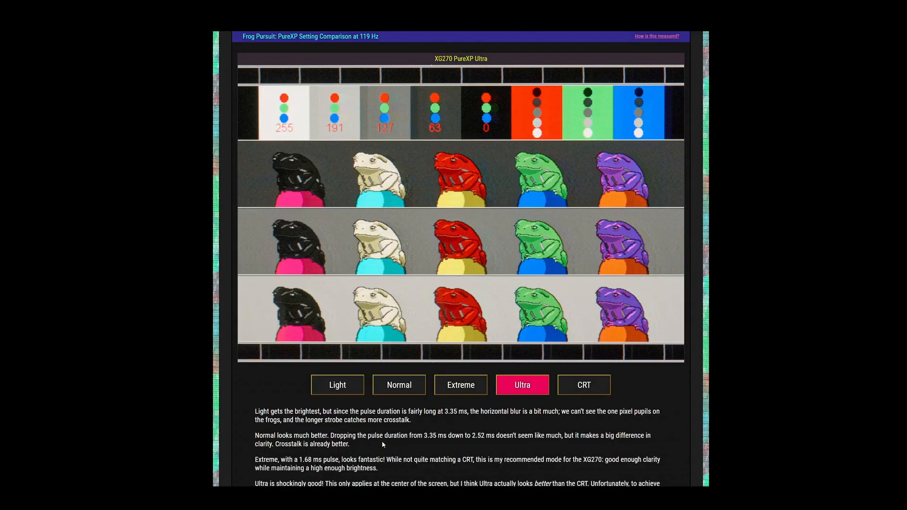
click(461, 386)
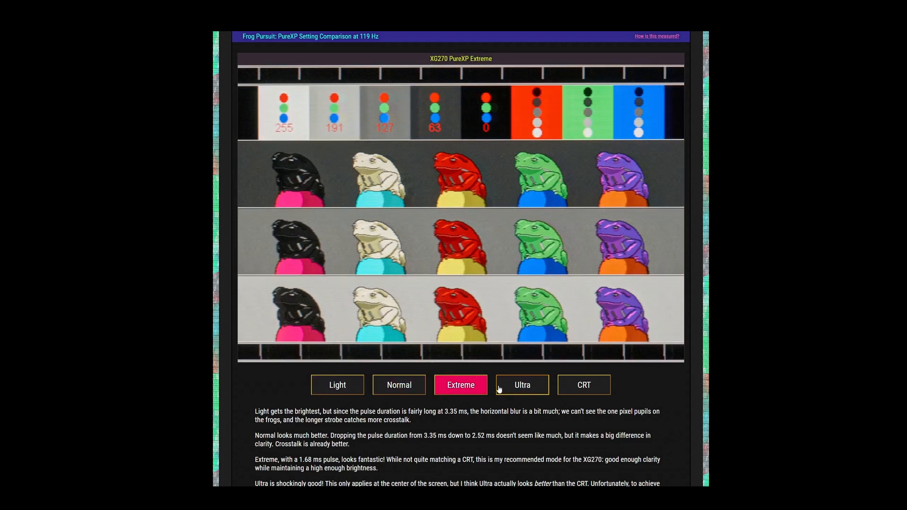
click(521, 385)
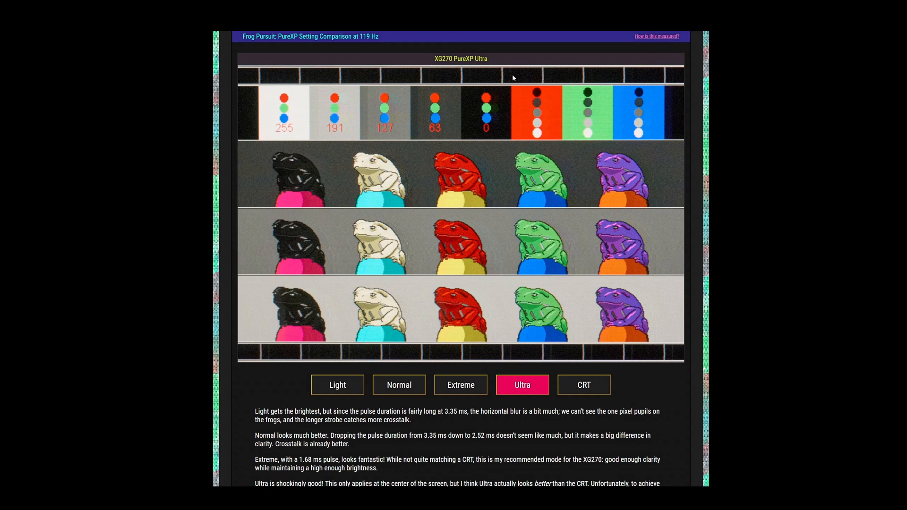
mouse_move(483, 359)
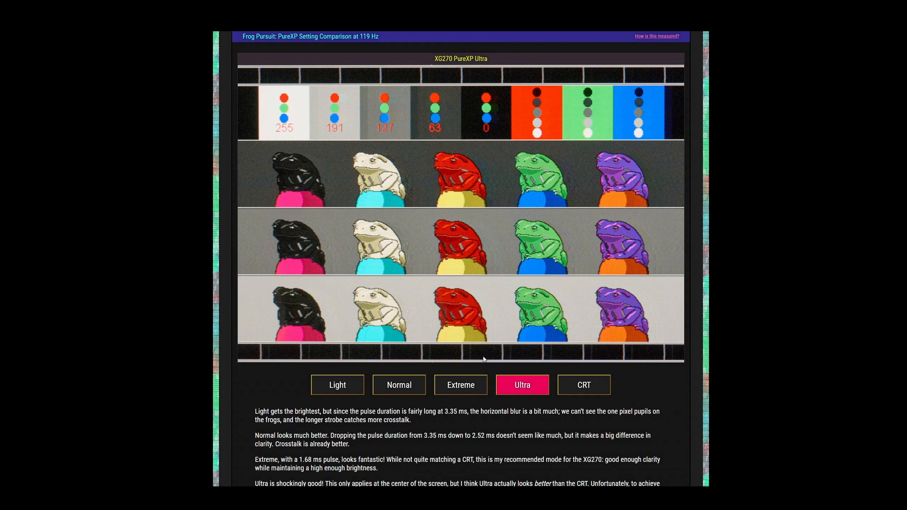
mouse_move(601, 211)
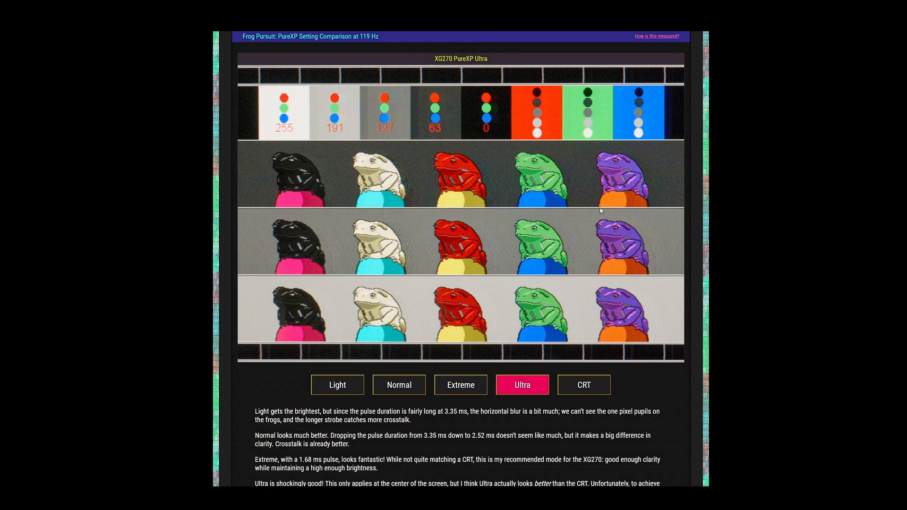
mouse_move(491, 474)
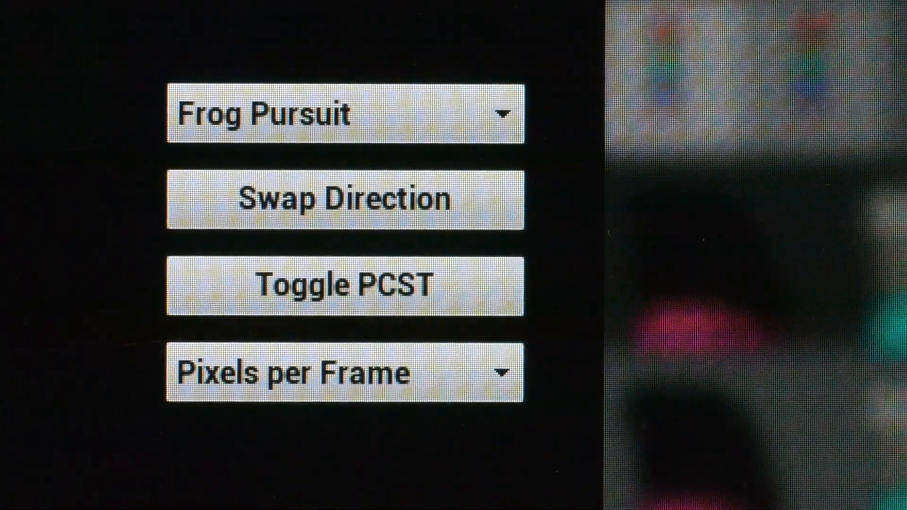
Expand the test pattern list to show the User1 and User2 entries
click(344, 115)
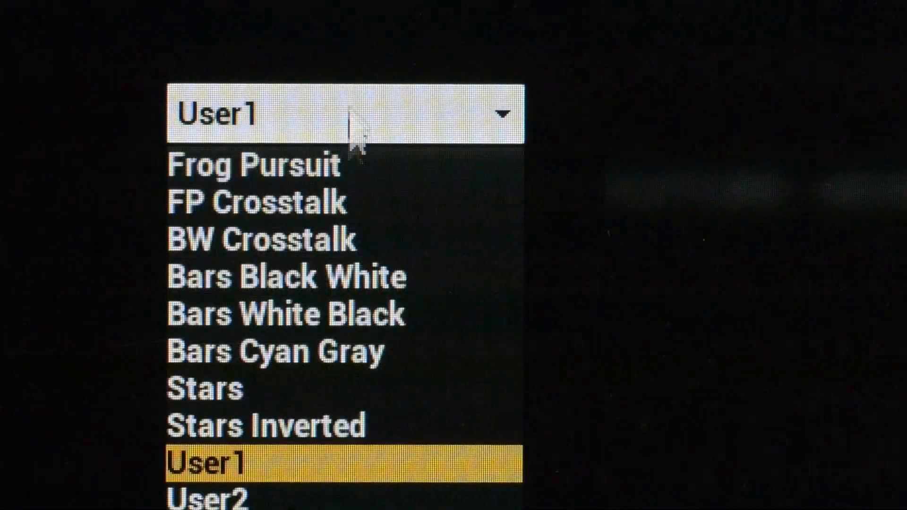